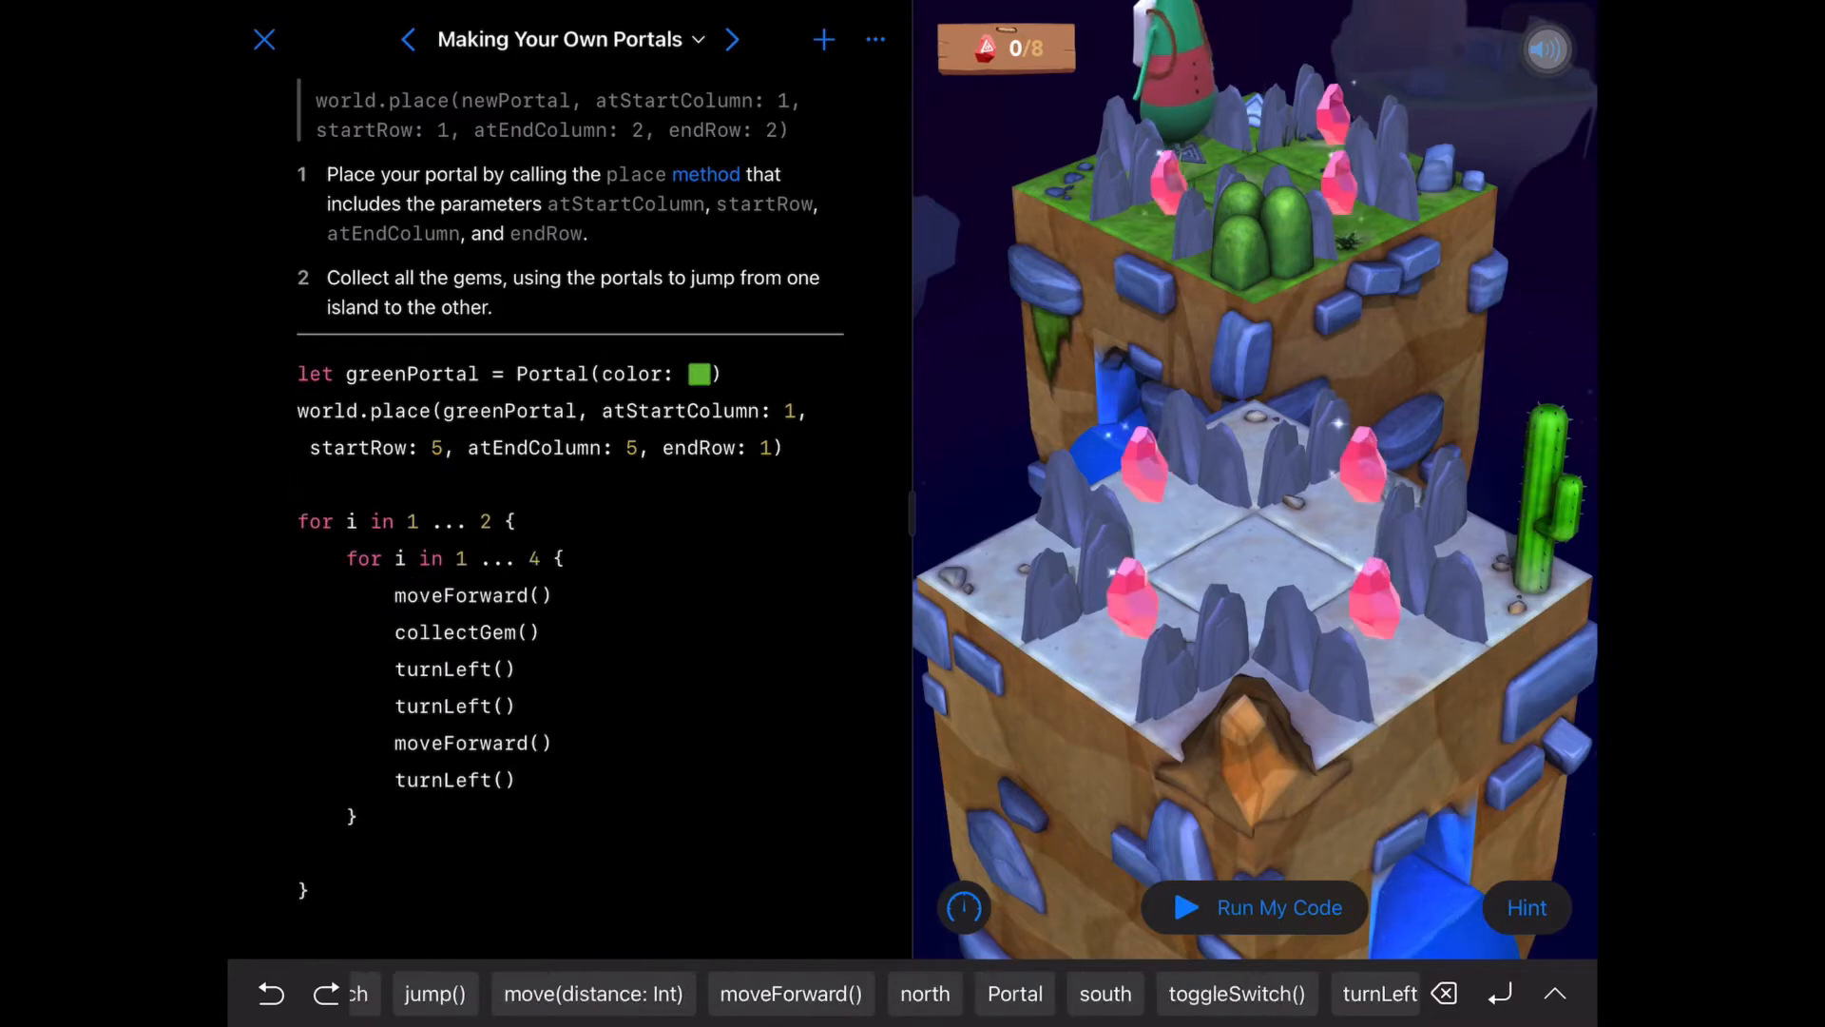
# - Run the edited code that toggles greenPortal.isActive around the five-repeat inner loop
pyautogui.click(1254, 907)
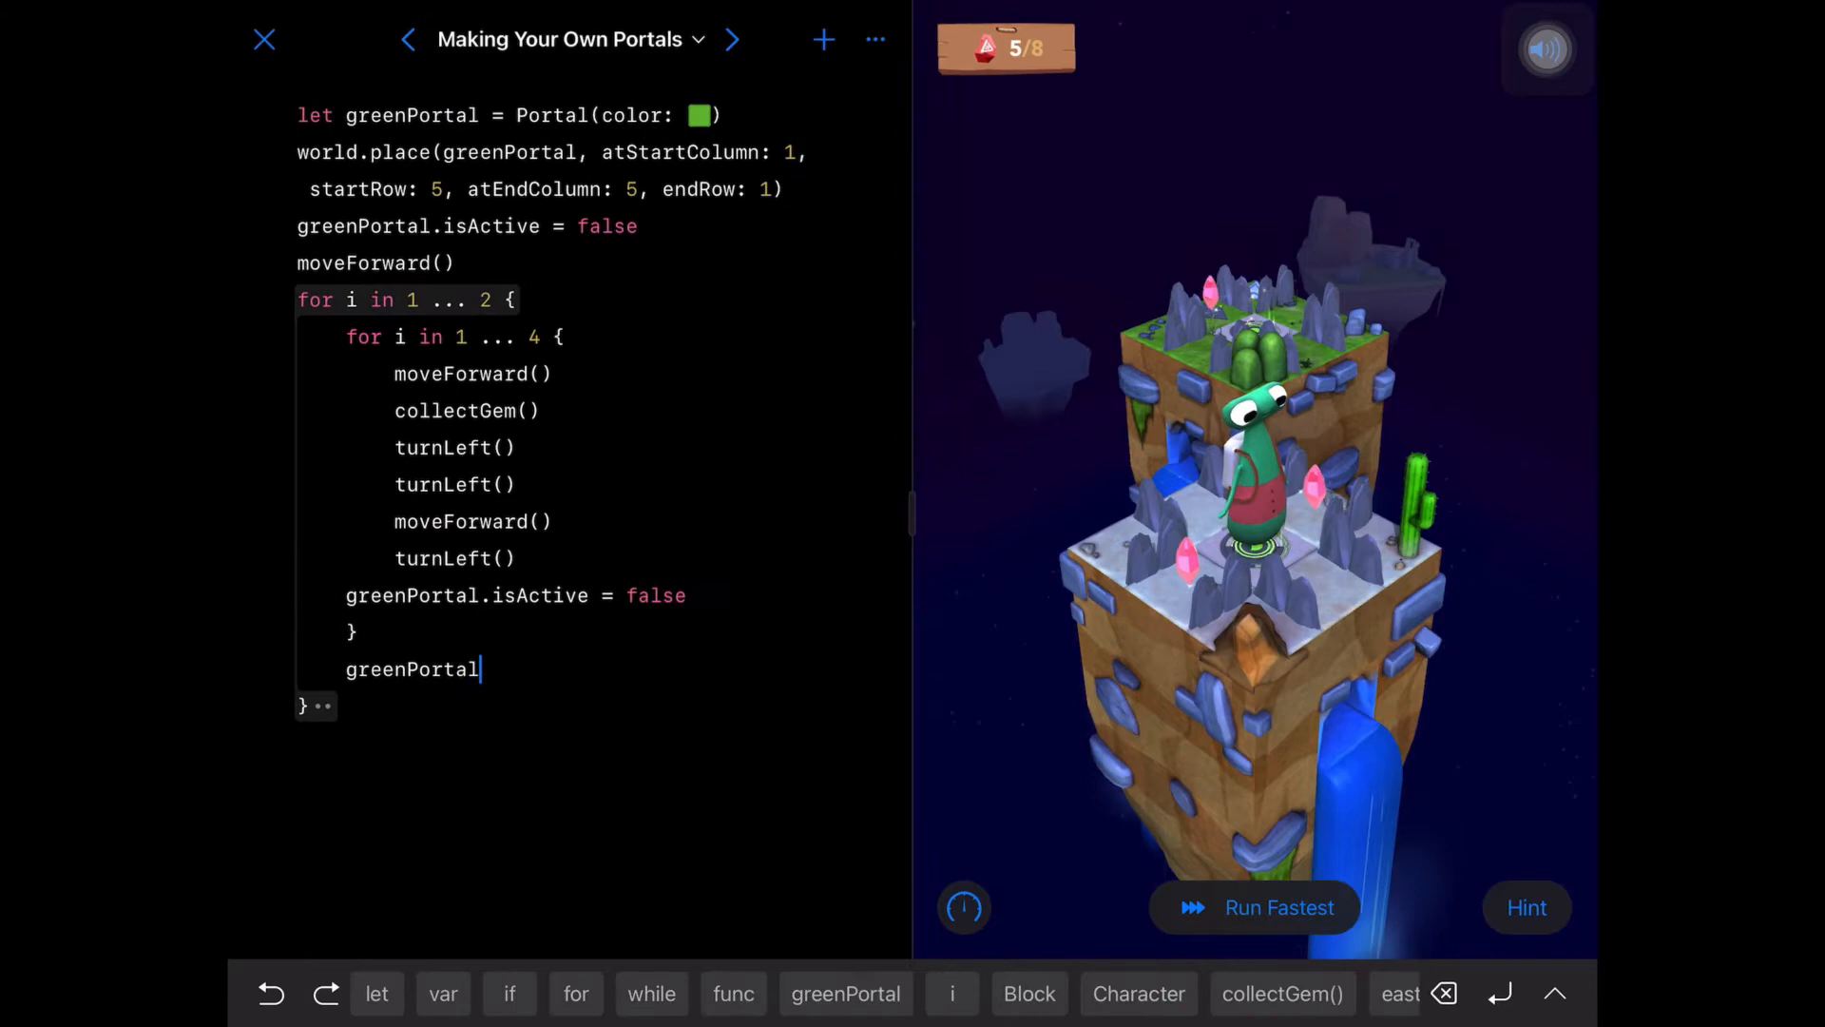
pyautogui.click(1254, 907)
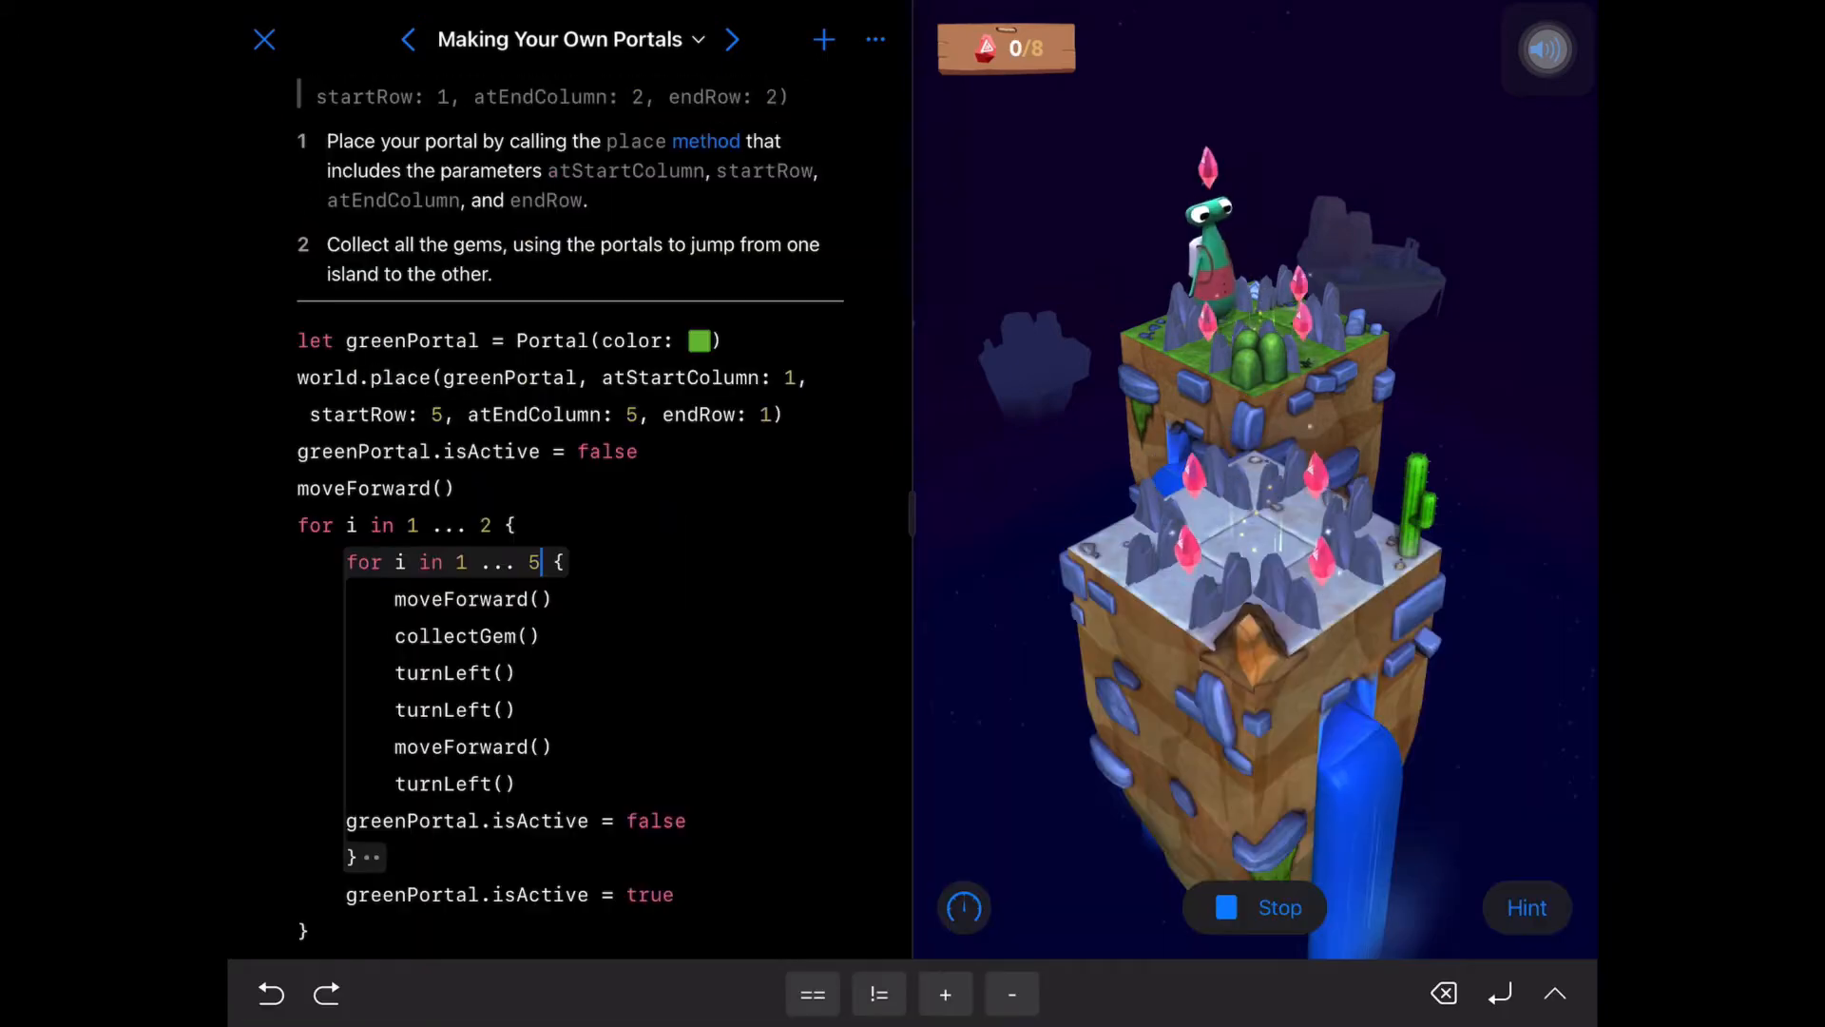